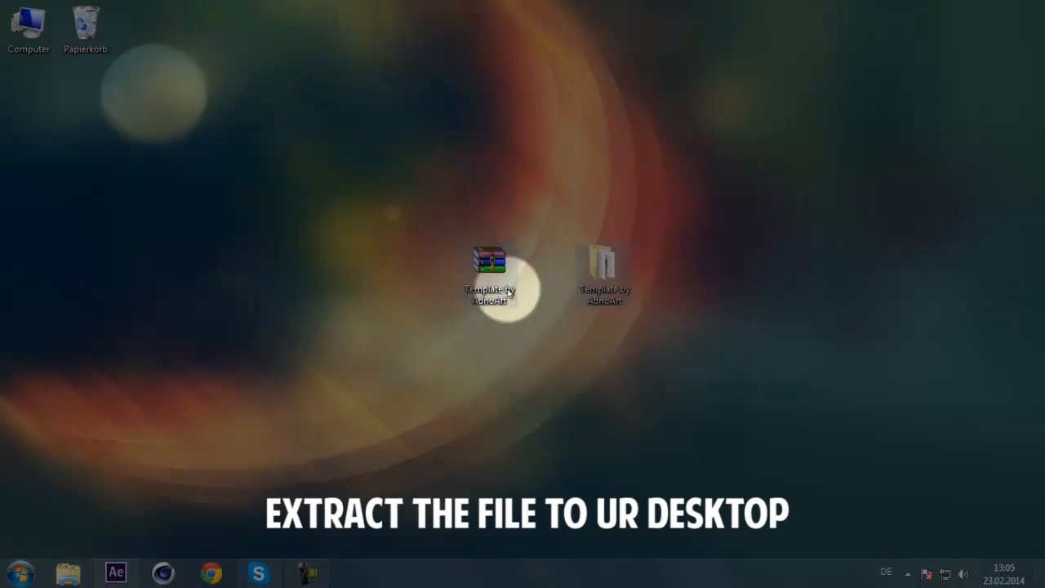
Step: Extract the template archive, place template.equip.lib4d in Cinema 4D's browser folder, and launch the template .c4d scene
double_click(602, 275)
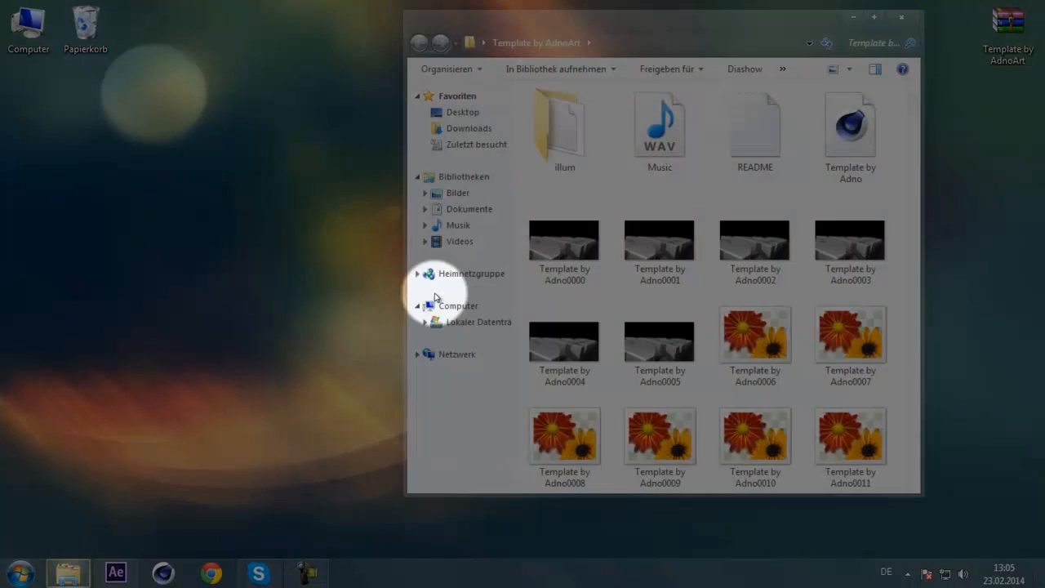
scroll(down, 3)
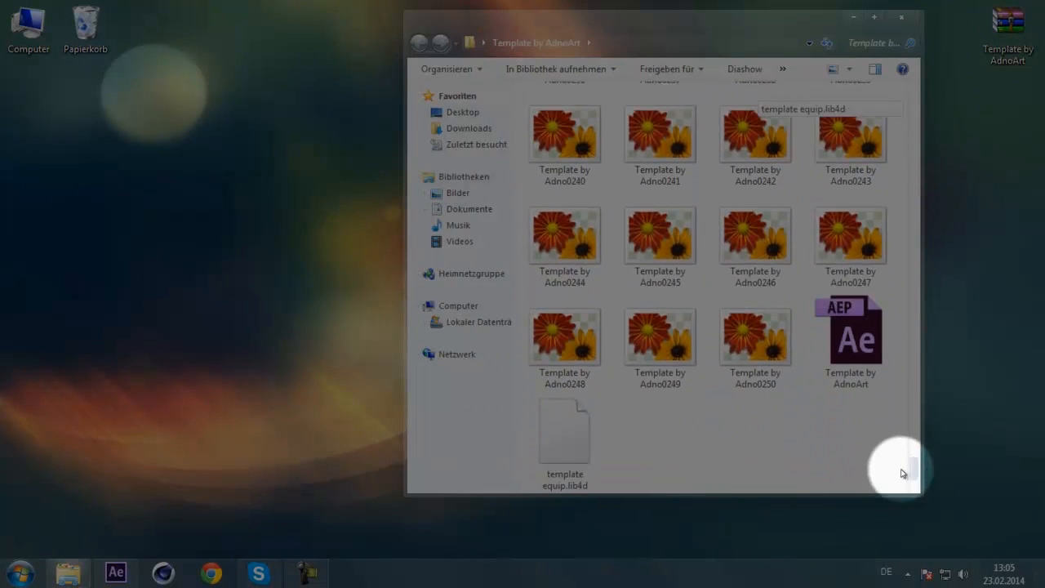
click(20, 572)
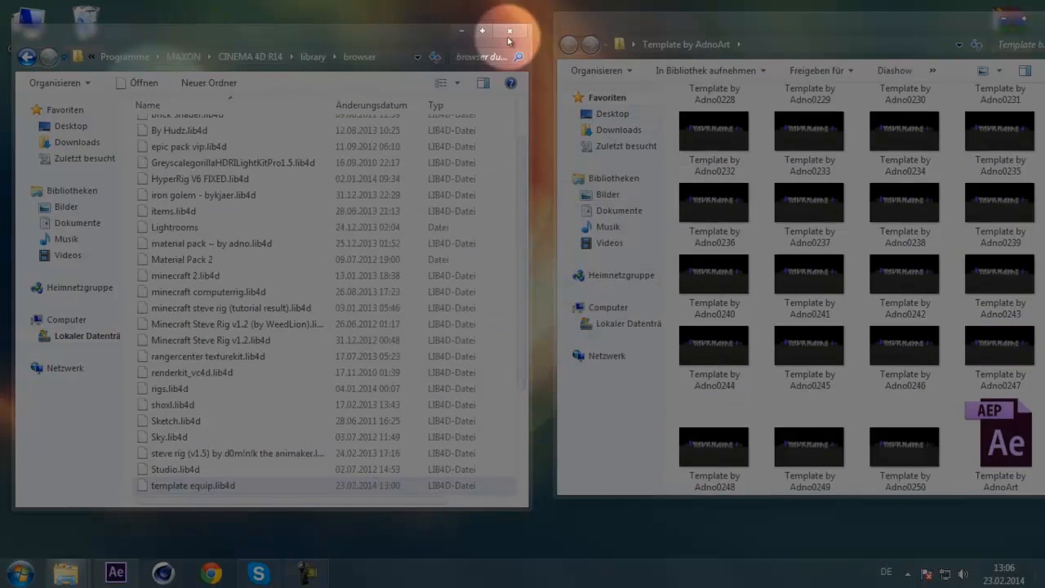
click(510, 31)
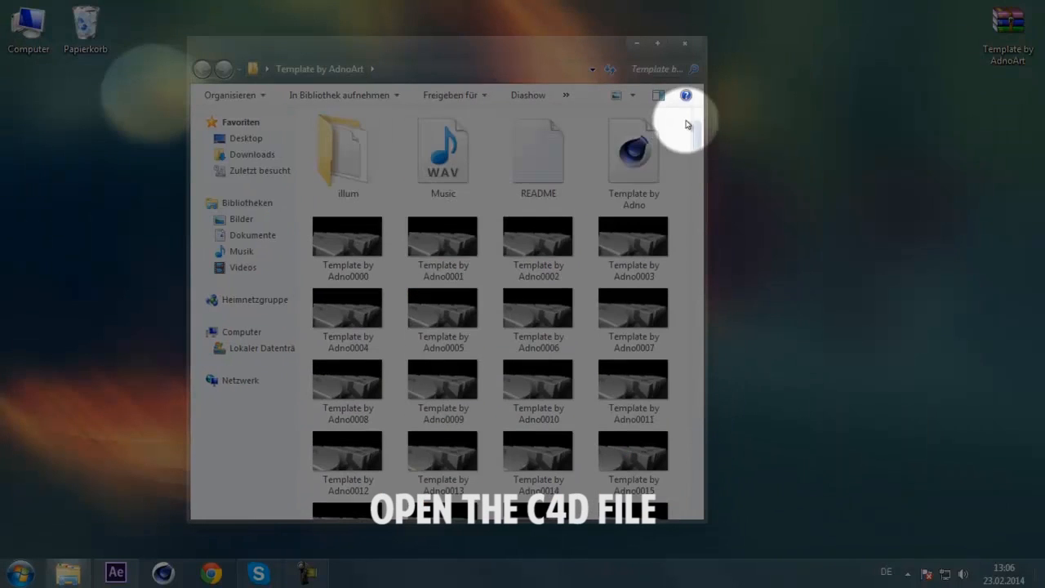
double_click(633, 147)
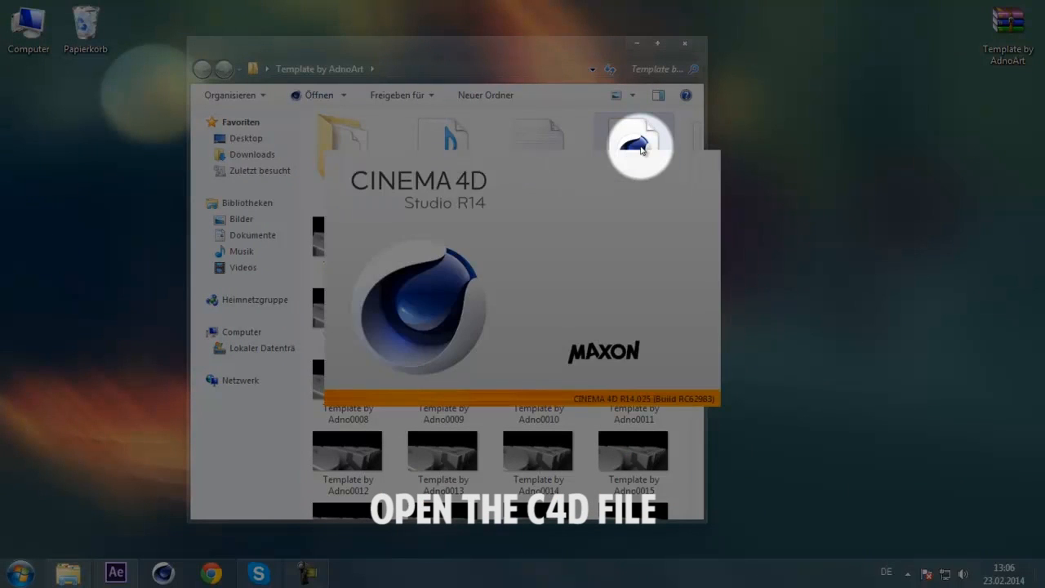
Step: Set the render save path to the desktop Template by AdnoArt folder and render the frames to Picture Viewer
double_click(633, 147)
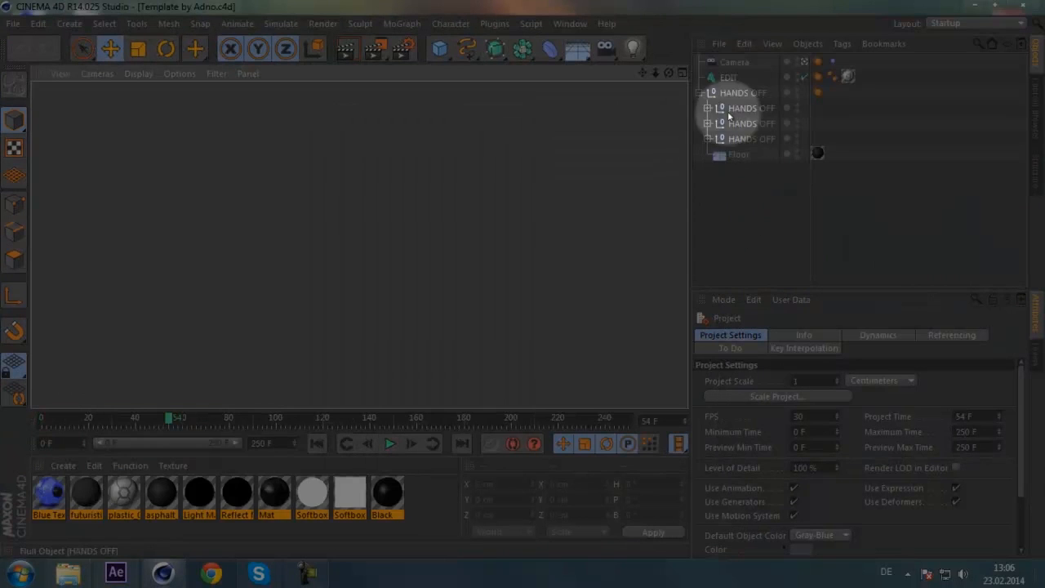
click(728, 76)
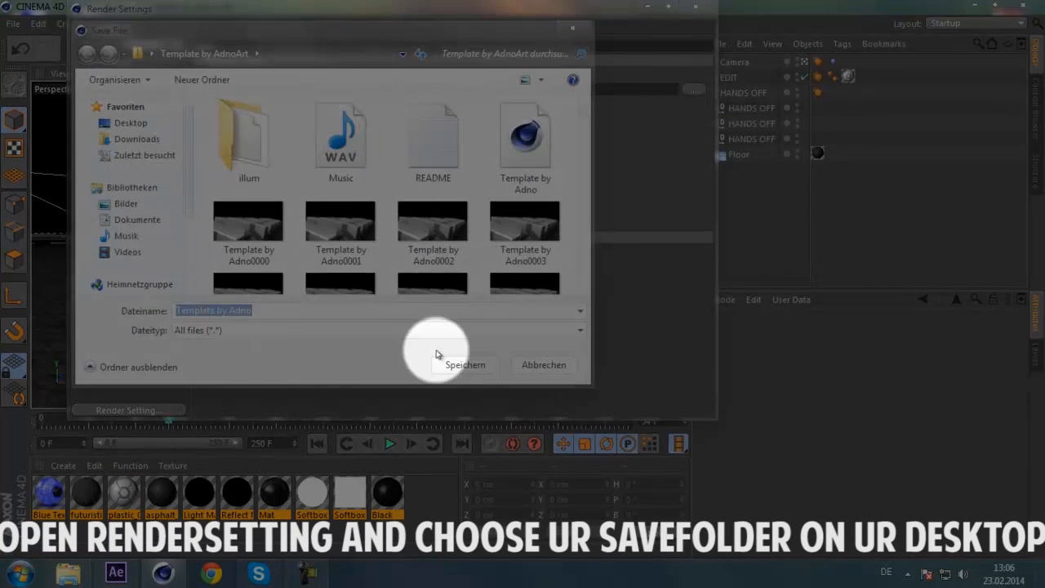
click(464, 364)
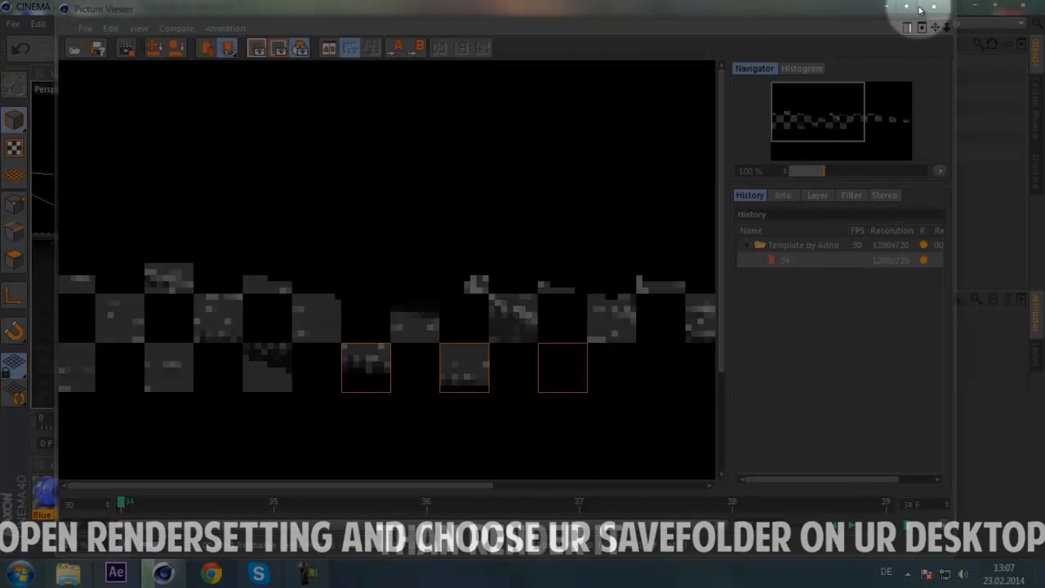
click(934, 7)
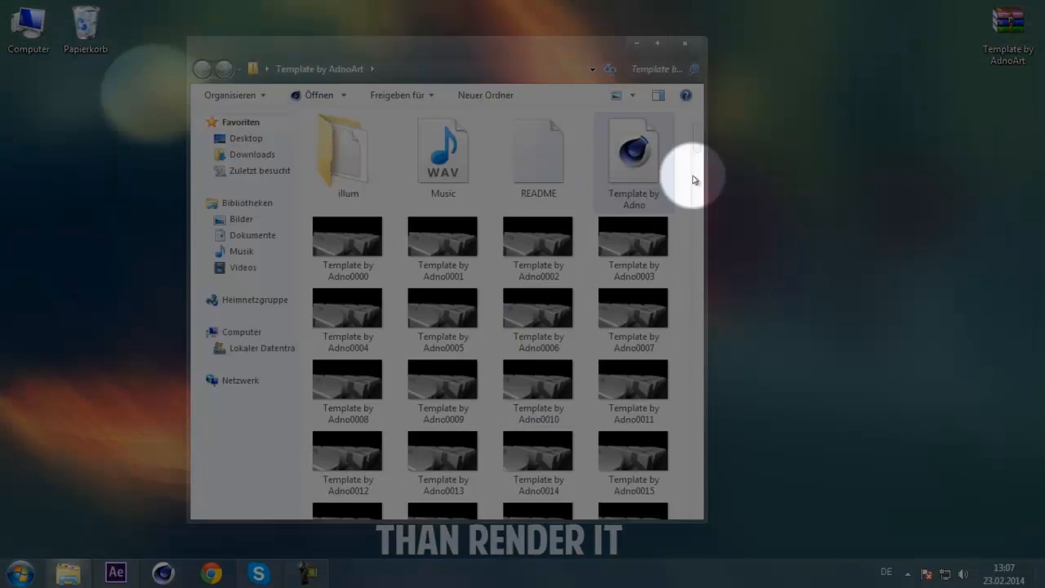
scroll(down, 3)
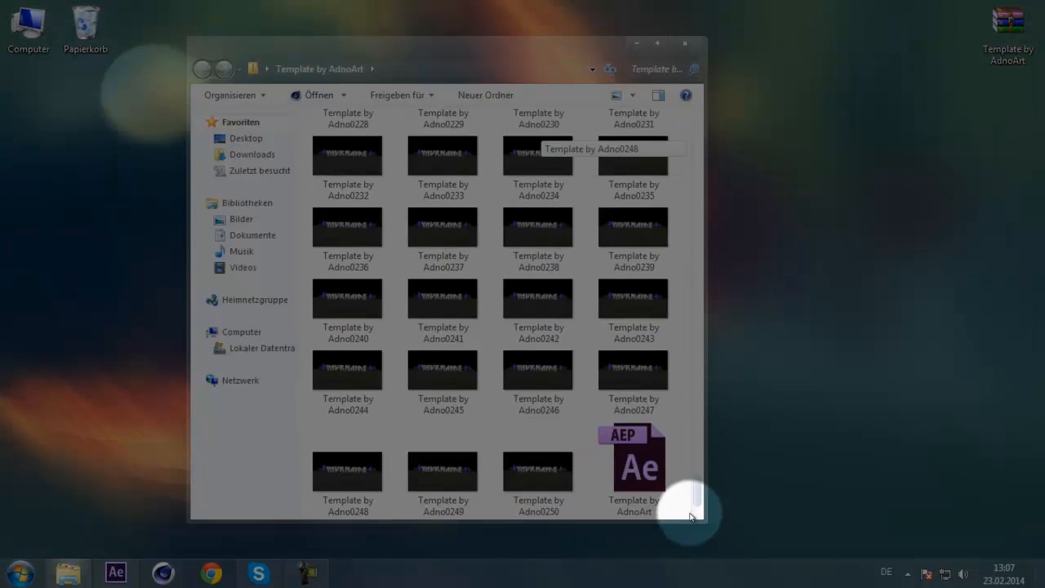
Step: Replace the AEP project's missing footage with the rendered PNG sequence and bring up Komp 1's layers
double_click(637, 466)
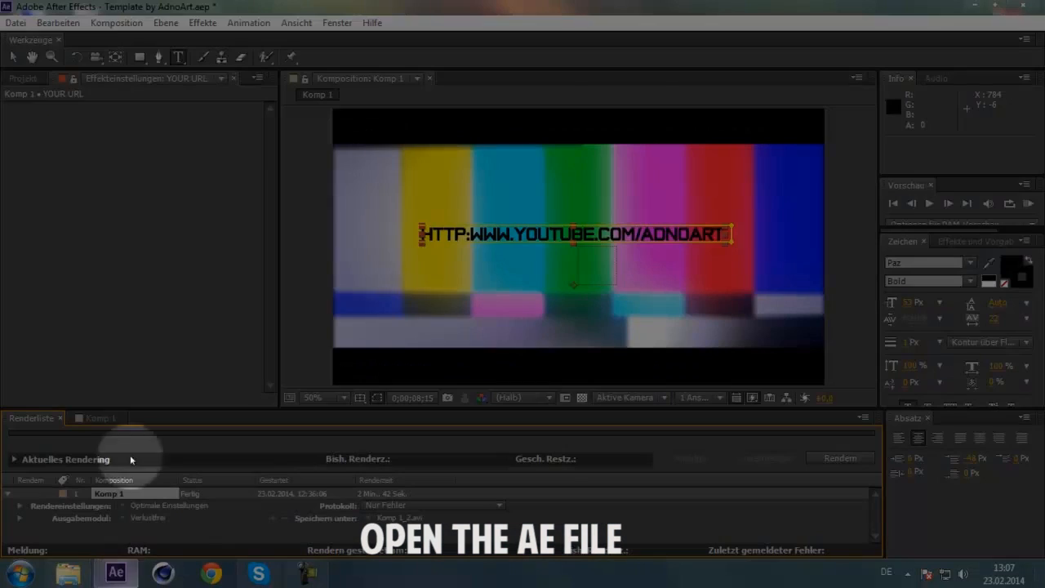
right_click(55, 213)
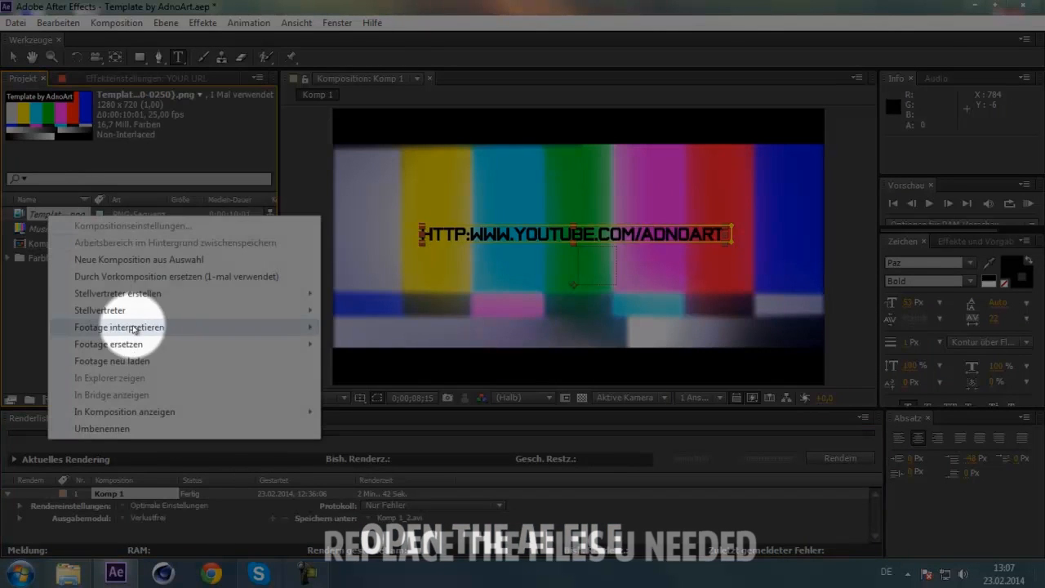
click(107, 343)
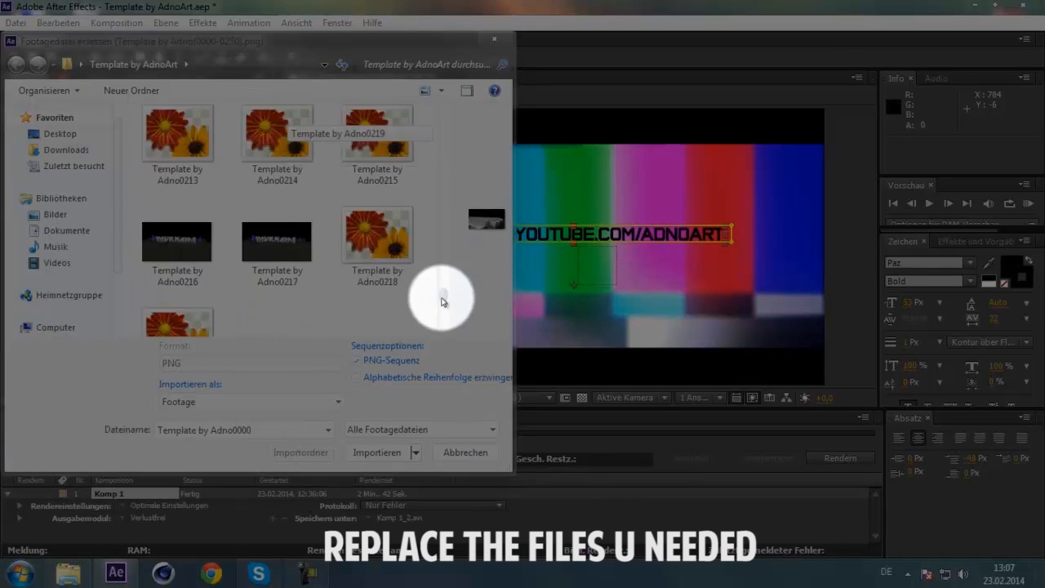
click(375, 452)
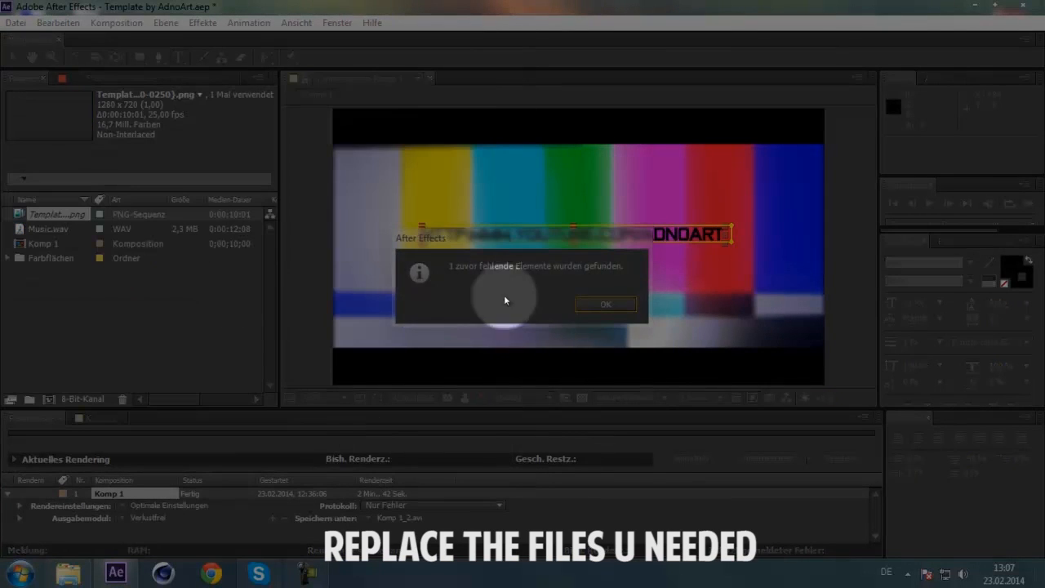
click(604, 304)
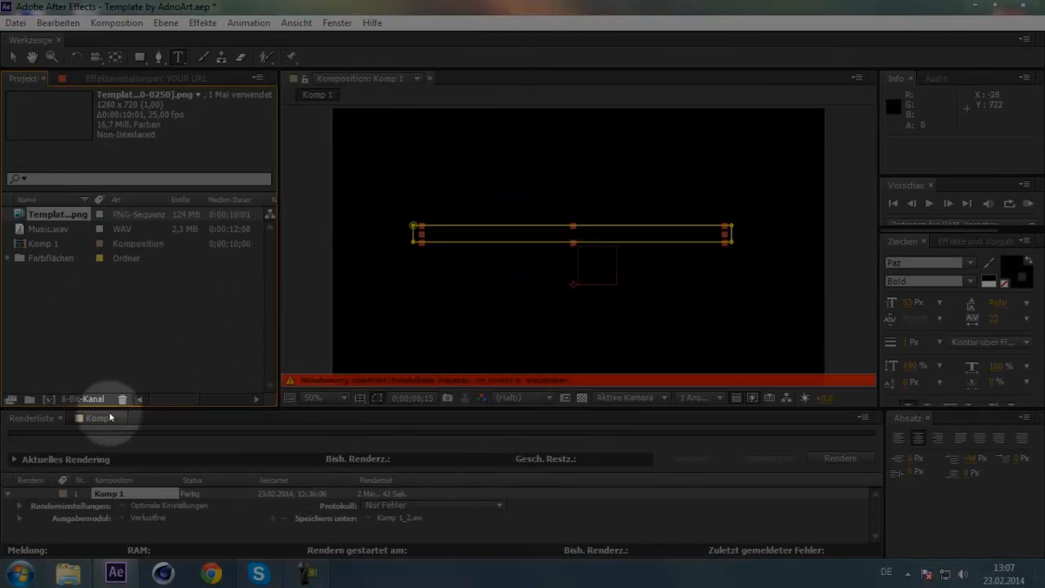
click(94, 418)
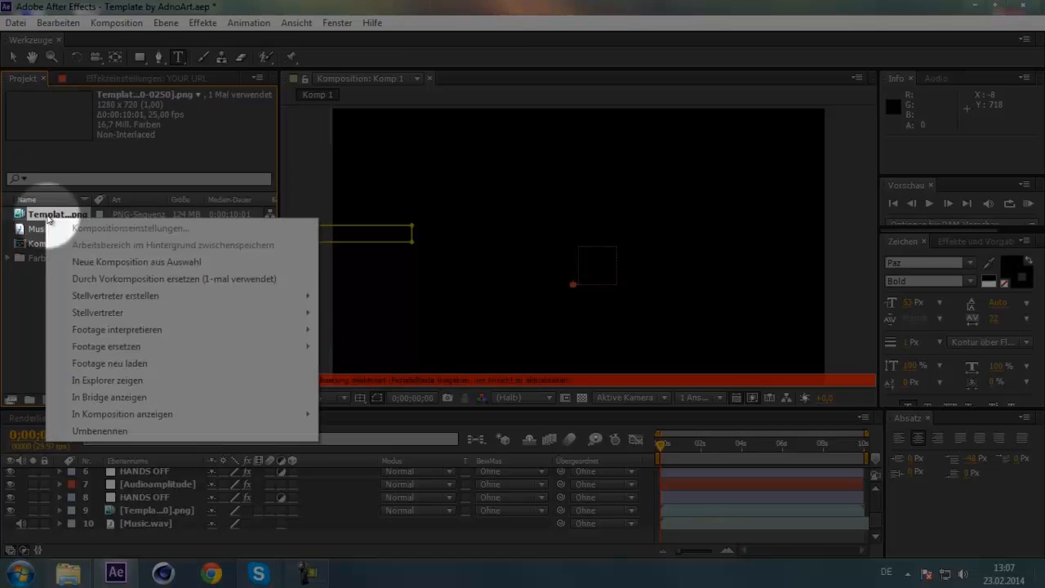
Step: Swap the footage for the newly rendered PNG sequence and RAM-preview the YAVRNAME intro
click(104, 346)
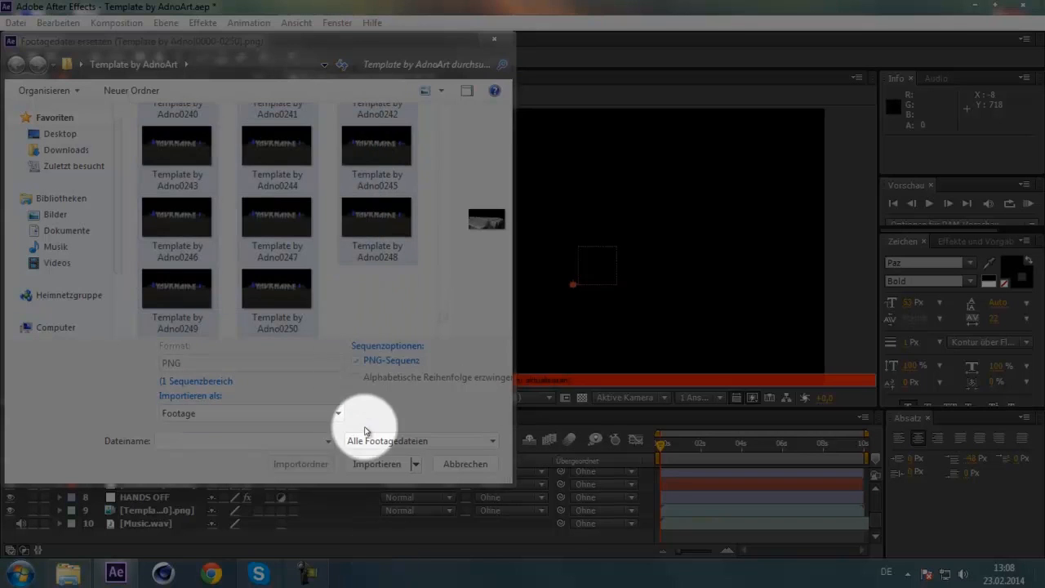
click(375, 463)
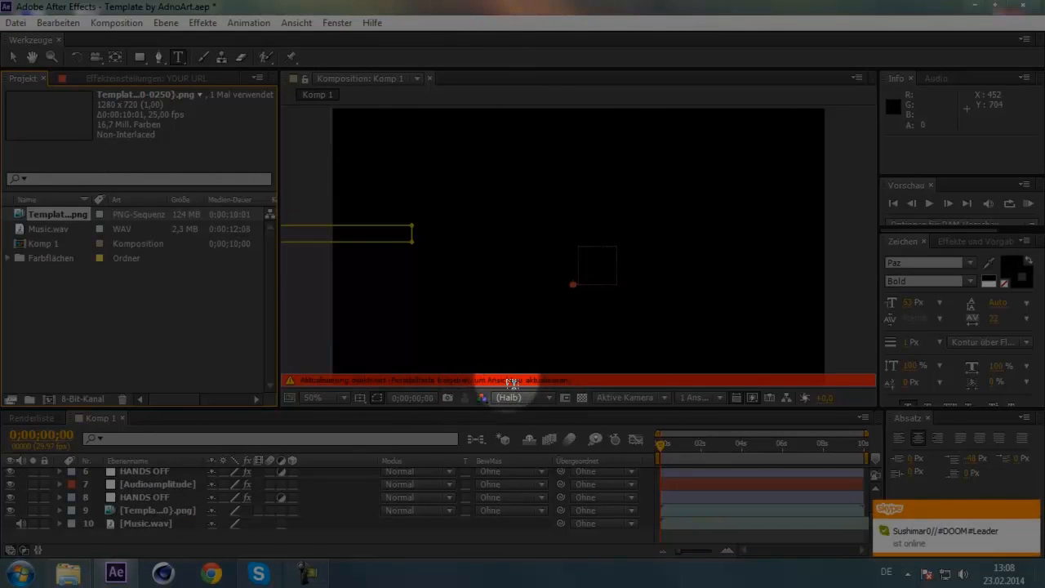
click(1029, 203)
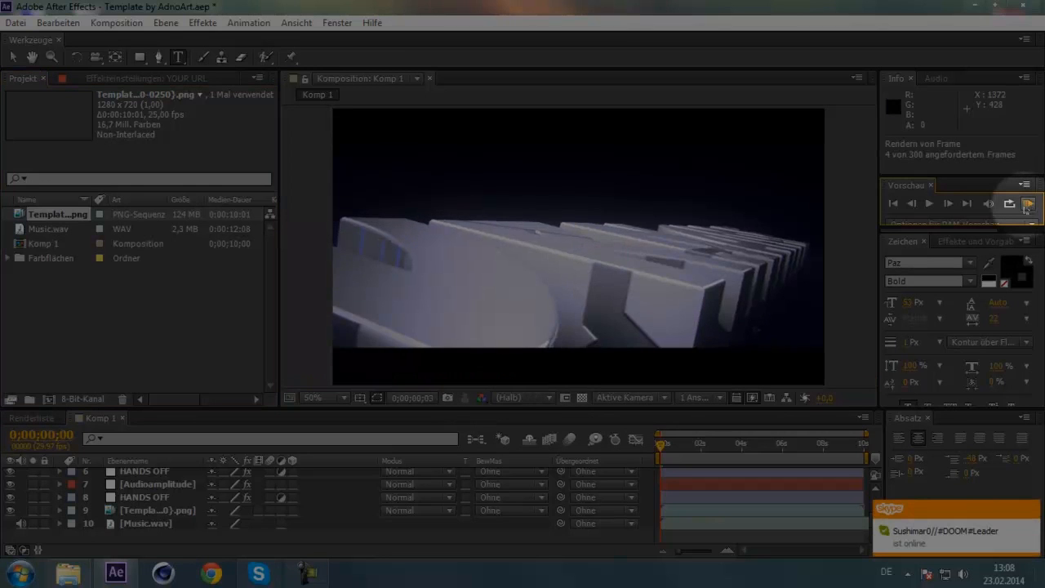
click(1029, 202)
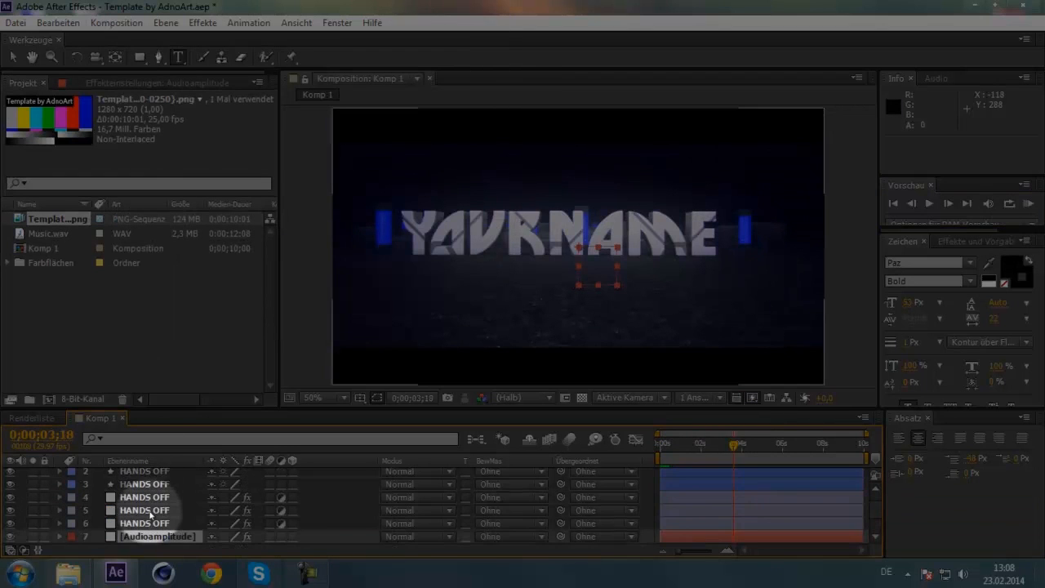
Step: Scrub the timeline to check the edited YOUR URL line, then render Komp 1 from the Render Queue to the desktop
drag(734, 444, 825, 444)
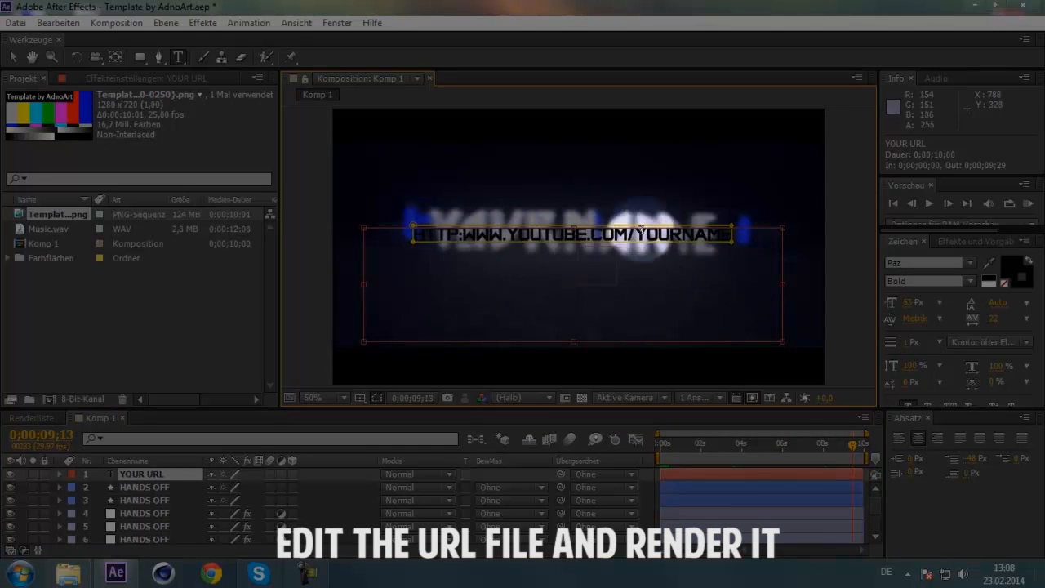
drag(849, 445, 738, 444)
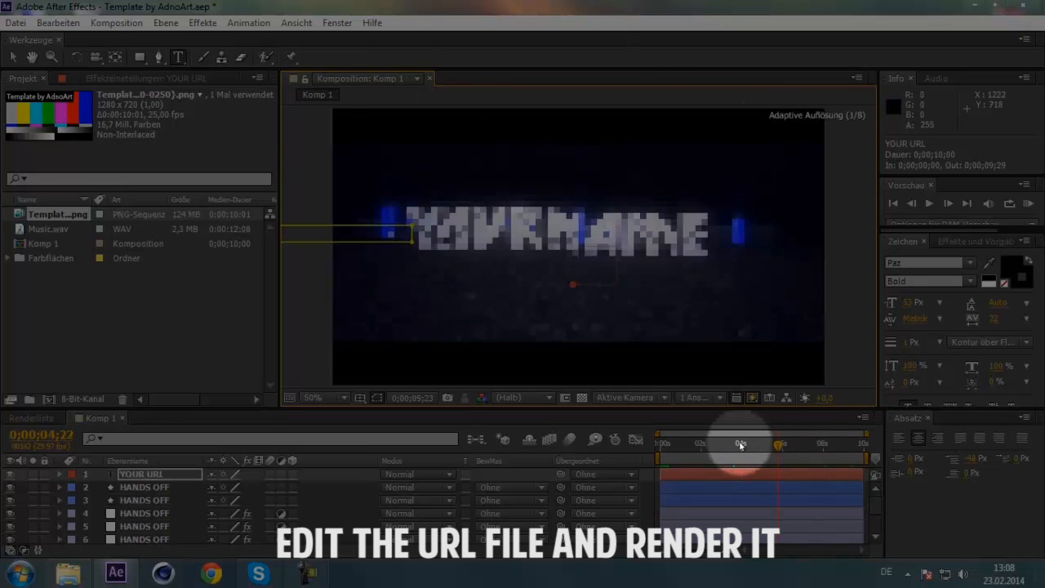
drag(738, 444, 862, 444)
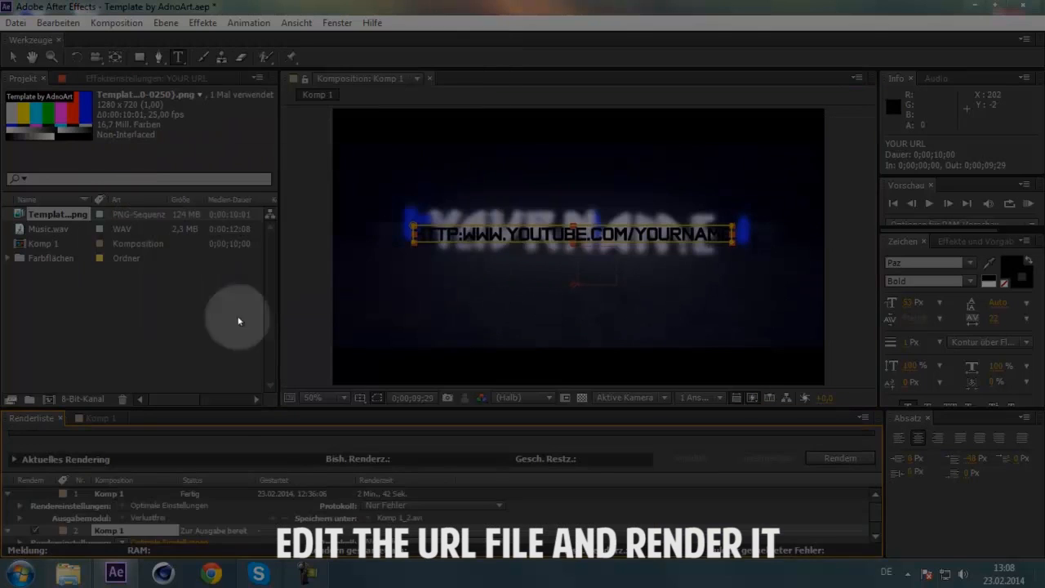
click(840, 457)
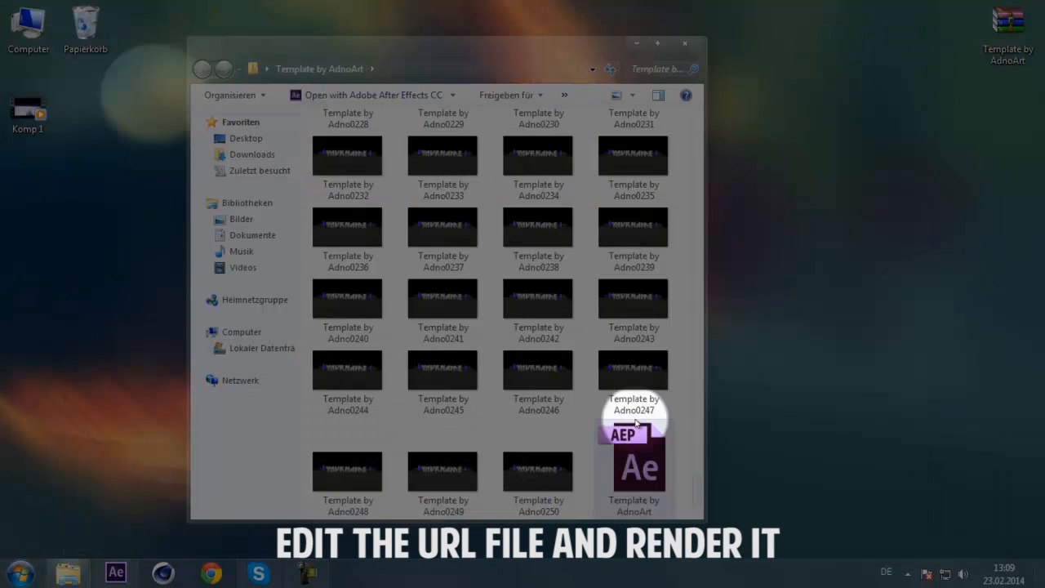
scroll(up, 3)
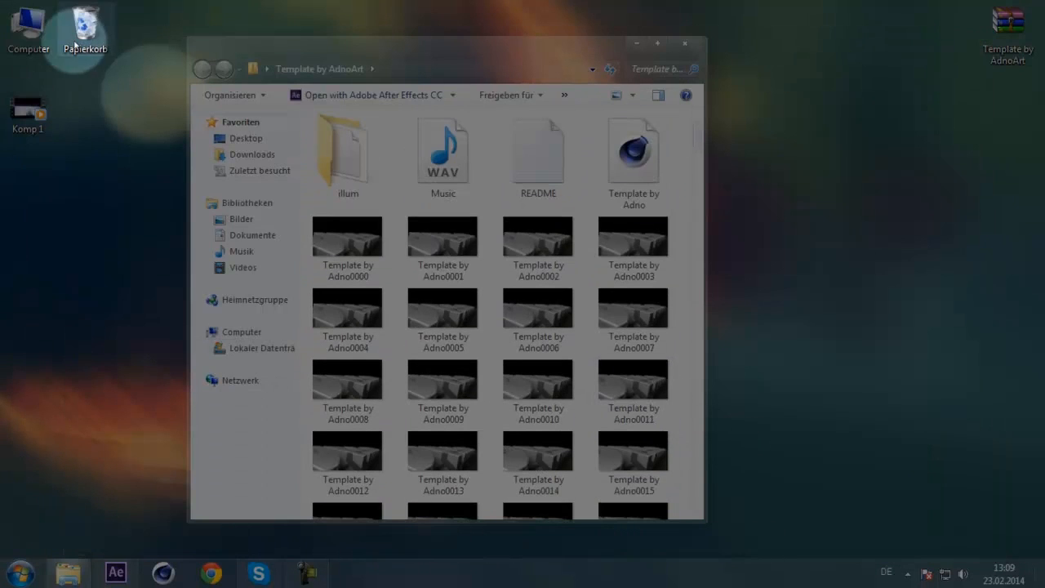